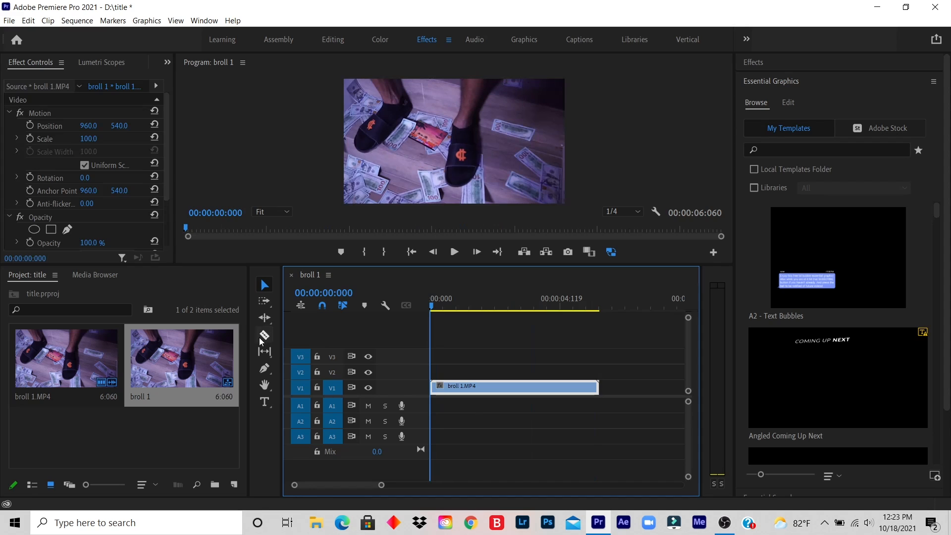
# Cut broll 1.MP4 on V1 near 00:00:00:026, leaving a short opening piece.
pyautogui.click(265, 335)
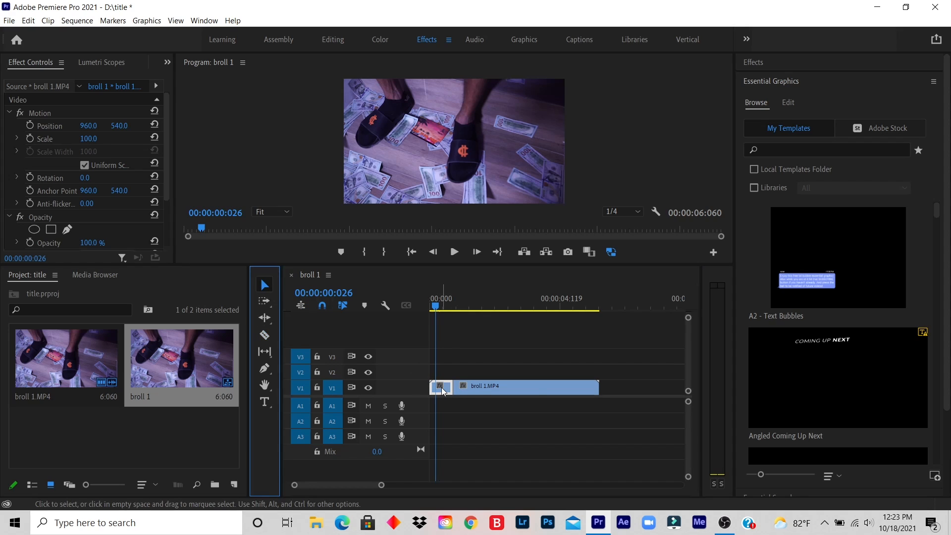
pyautogui.rightClick(443, 387)
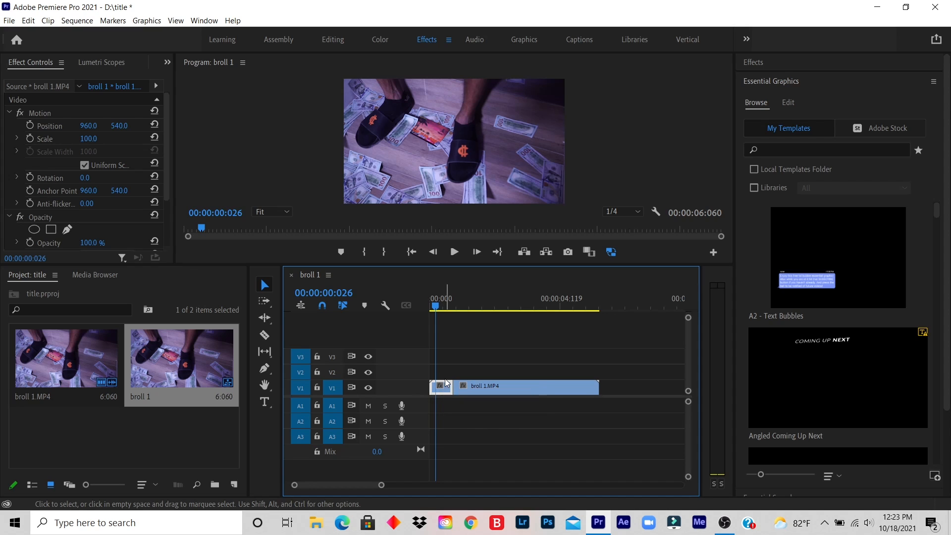
# Choose Replace With After Effects Composition for the short opening clip on V1.
pyautogui.rightClick(440, 387)
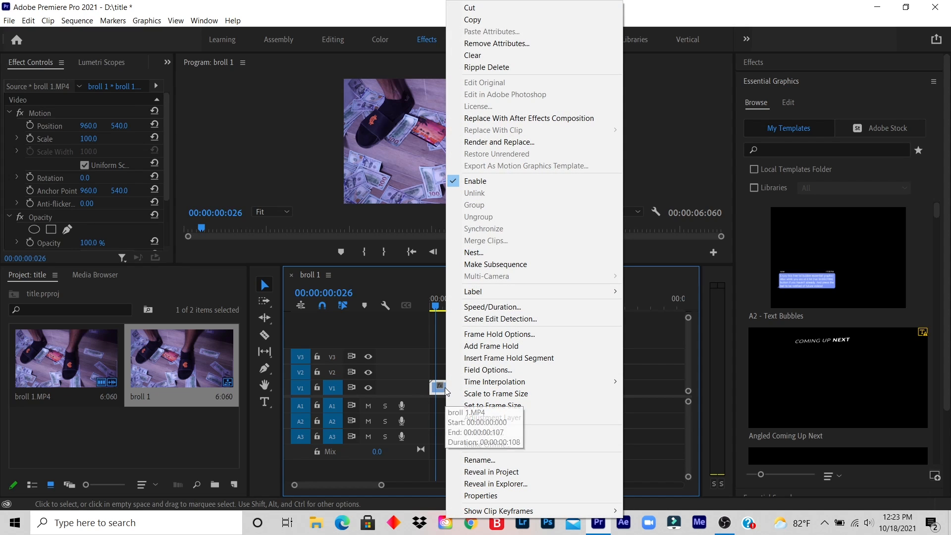
pyautogui.moveTo(530, 121)
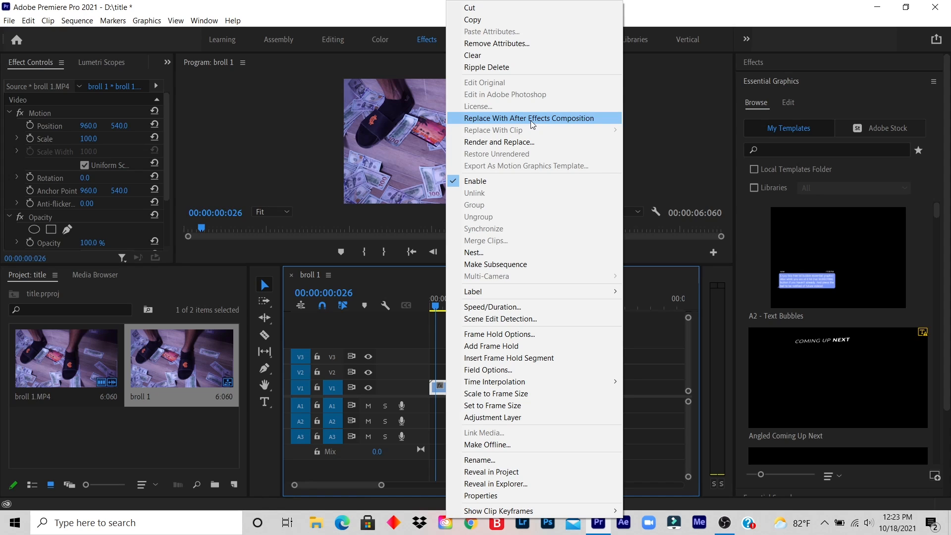
pyautogui.click(531, 118)
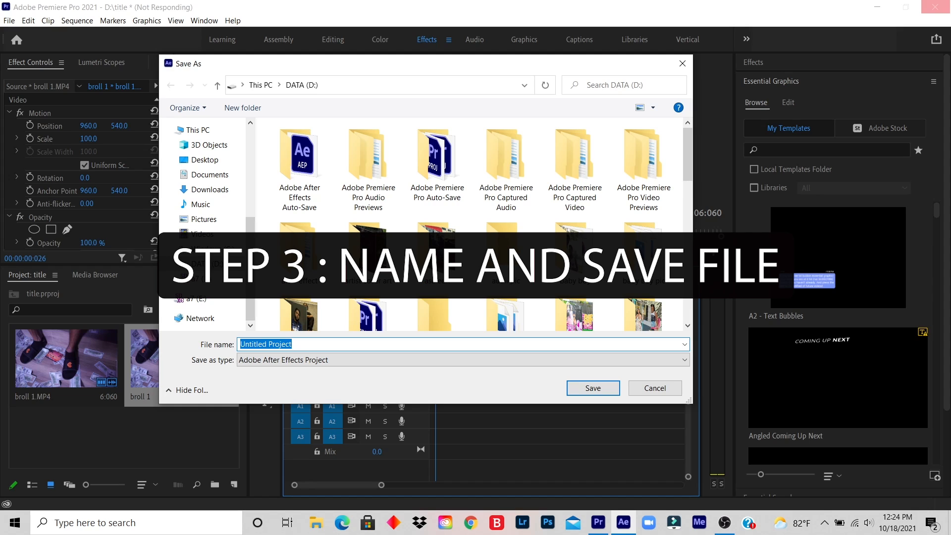
# Save the linked project as 'burning text effect' on the DATA drive.
pyautogui.click(205, 263)
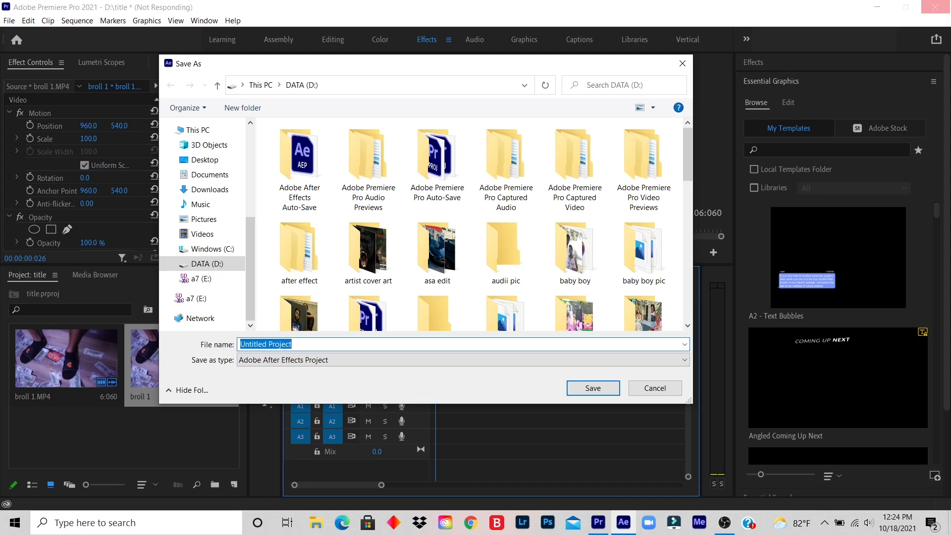
pyautogui.write('b')
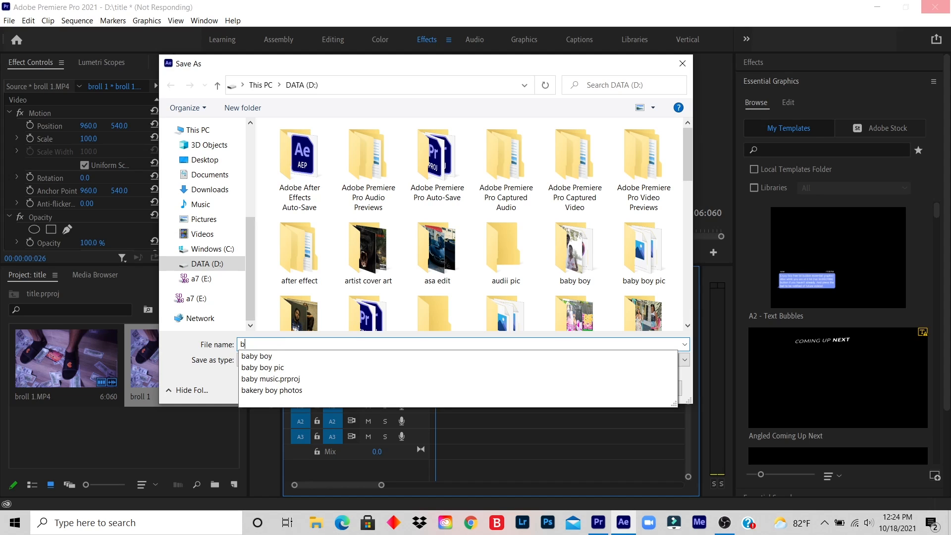
pyautogui.write('urning text eff')
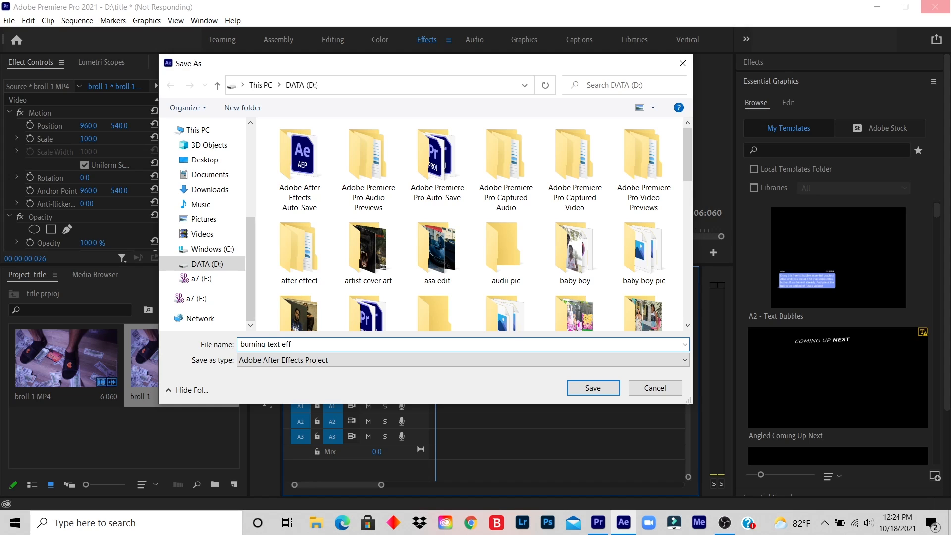
pyautogui.write('ect')
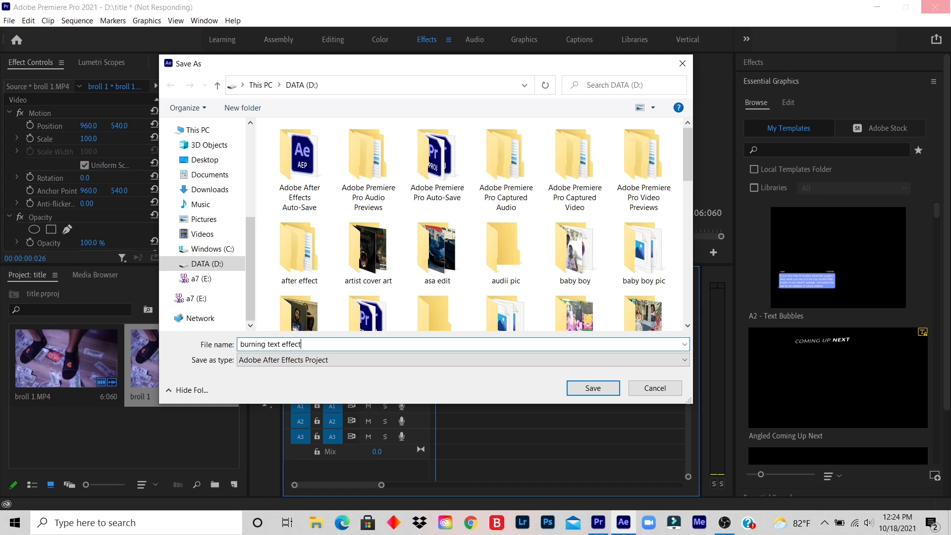
pyautogui.click(592, 388)
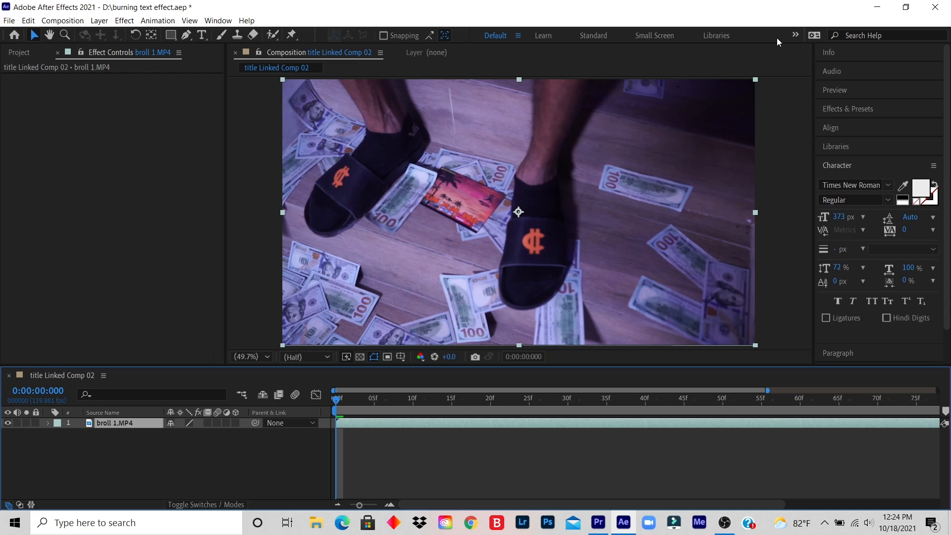
pyautogui.moveTo(392, 89)
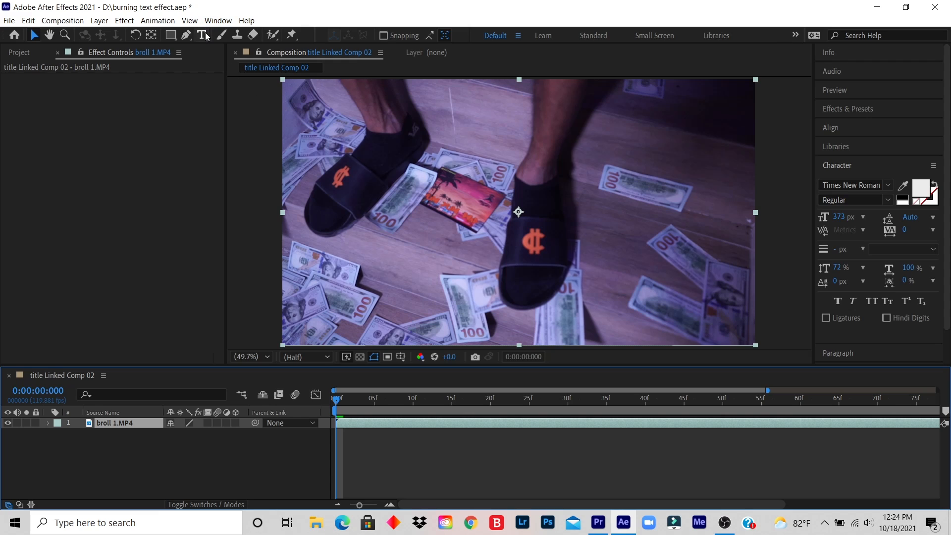
pyautogui.moveTo(202, 35)
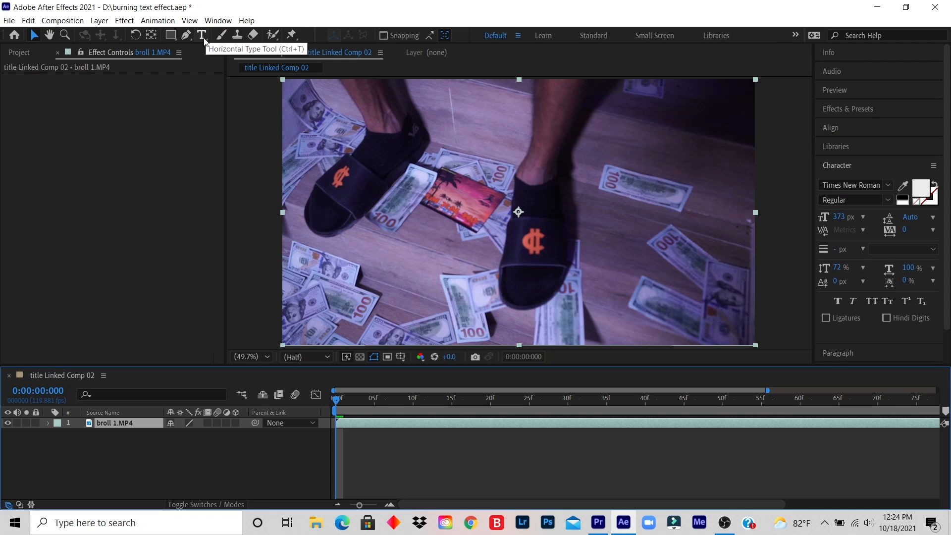
# Select the Horizontal Type Tool from the toolbar.
pyautogui.click(202, 35)
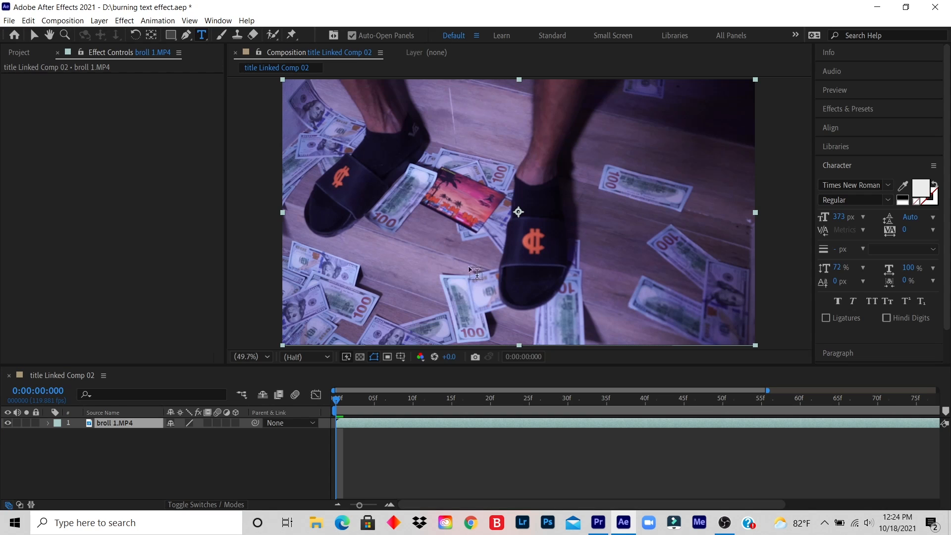
pyautogui.moveTo(465, 208)
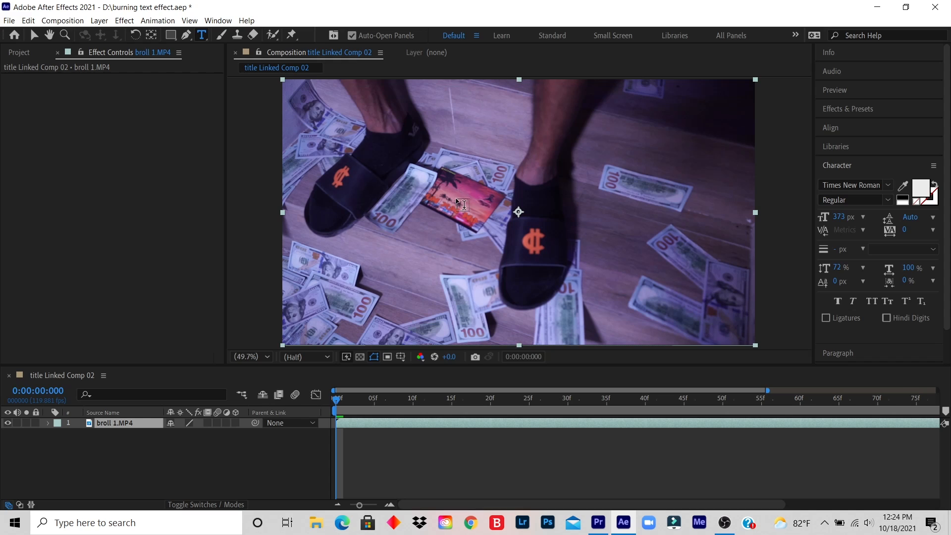
# Type a GPX text layer in the middle of the frame.
pyautogui.click(462, 203)
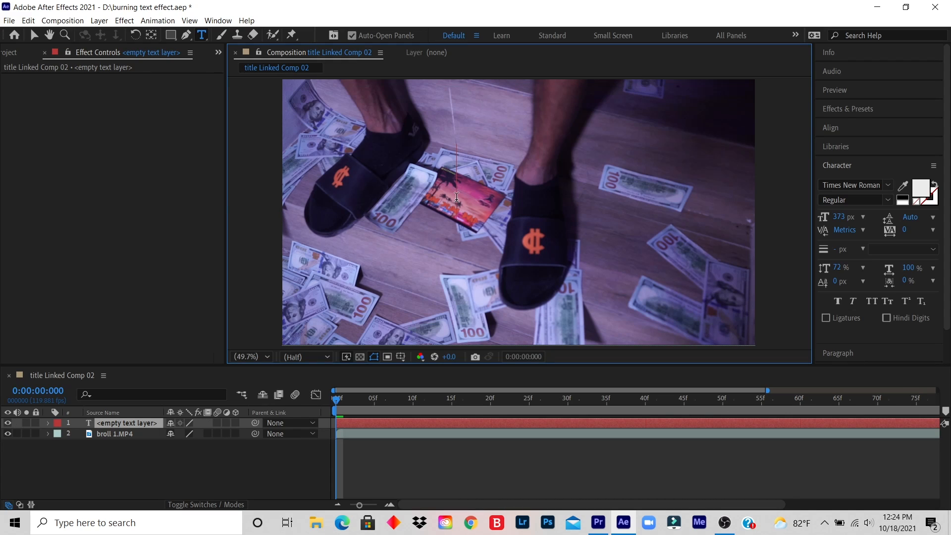
pyautogui.write('g')
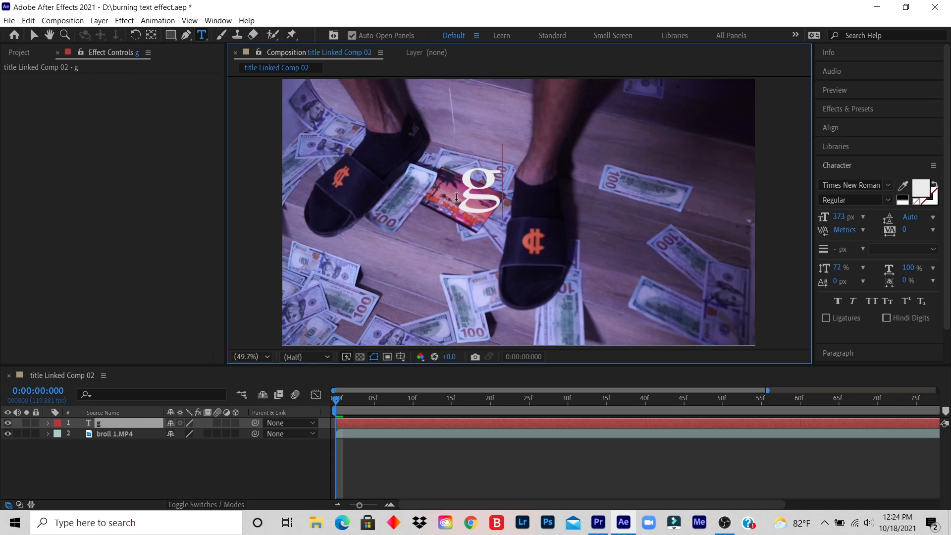
pyautogui.write('G')
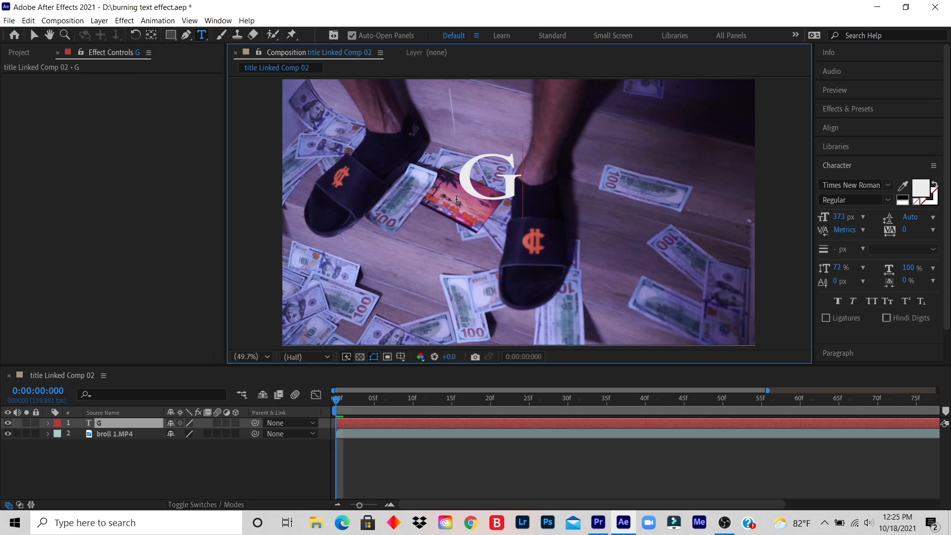
pyautogui.write('PX')
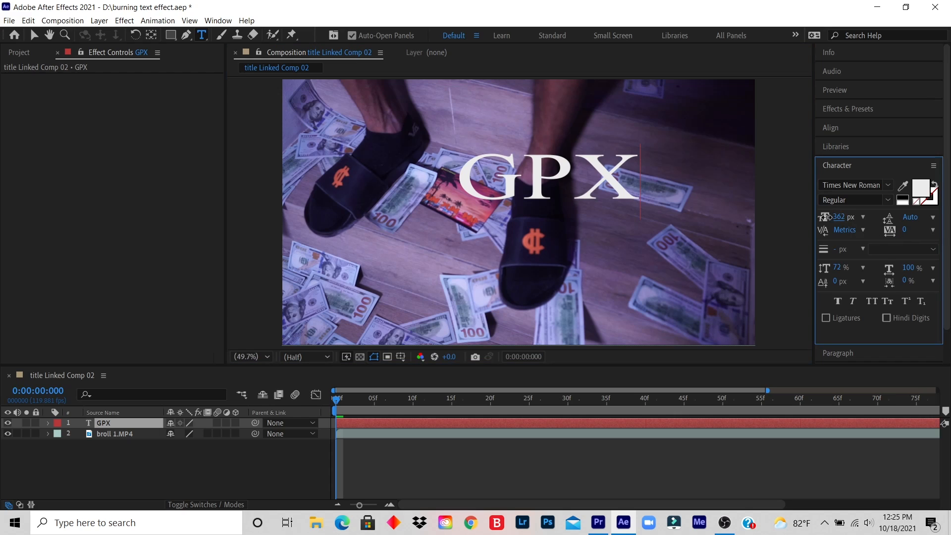
# Scrub the GPX title's font size to 323 px.
pyautogui.moveTo(840, 217); pyautogui.dragTo(835, 217)
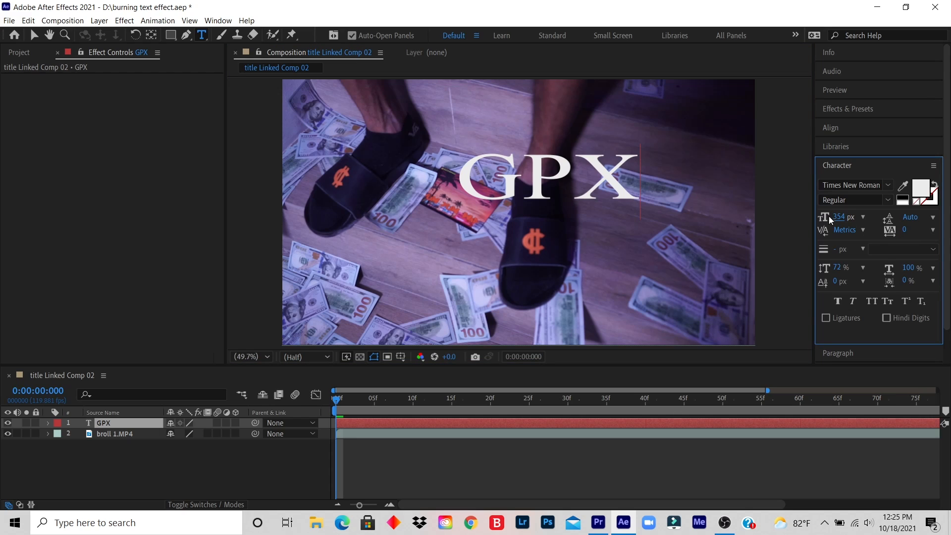
pyautogui.moveTo(825, 217); pyautogui.dragTo(813, 217)
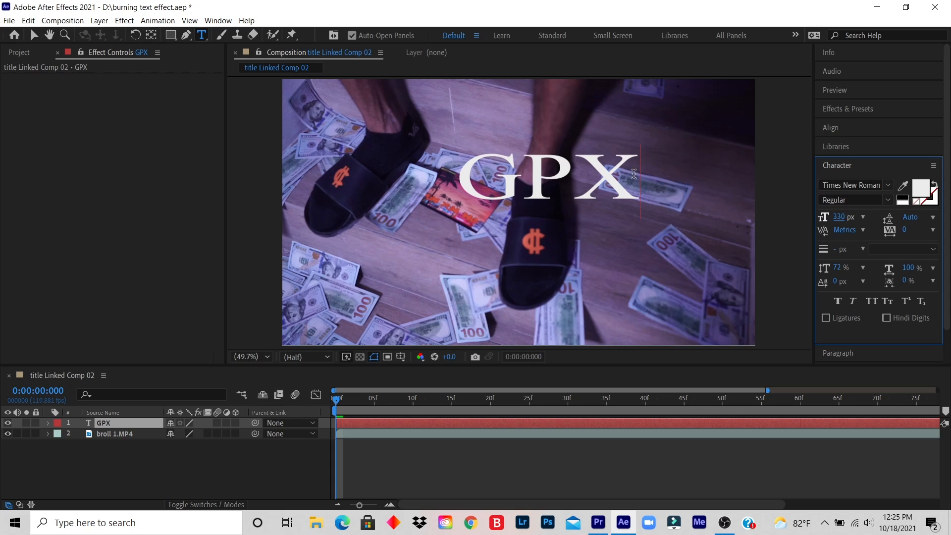
pyautogui.moveTo(839, 216); pyautogui.dragTo(846, 216)
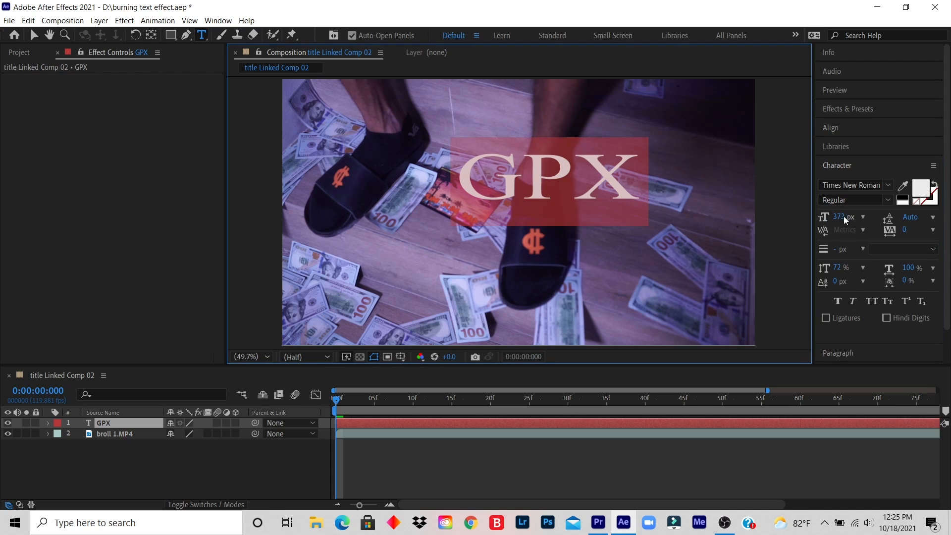
pyautogui.moveTo(840, 216); pyautogui.dragTo(821, 217)
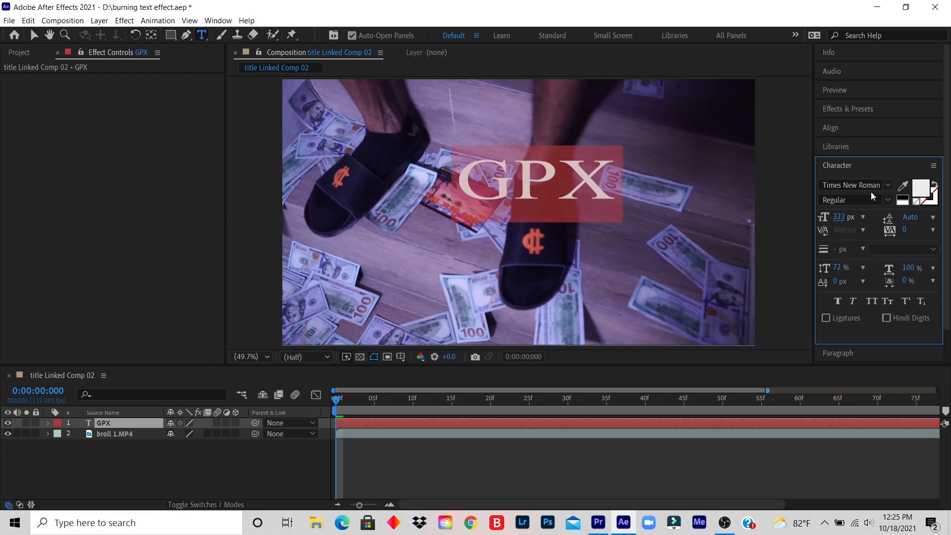
# Change the GPX title's font family to Ultra.
pyautogui.click(853, 185)
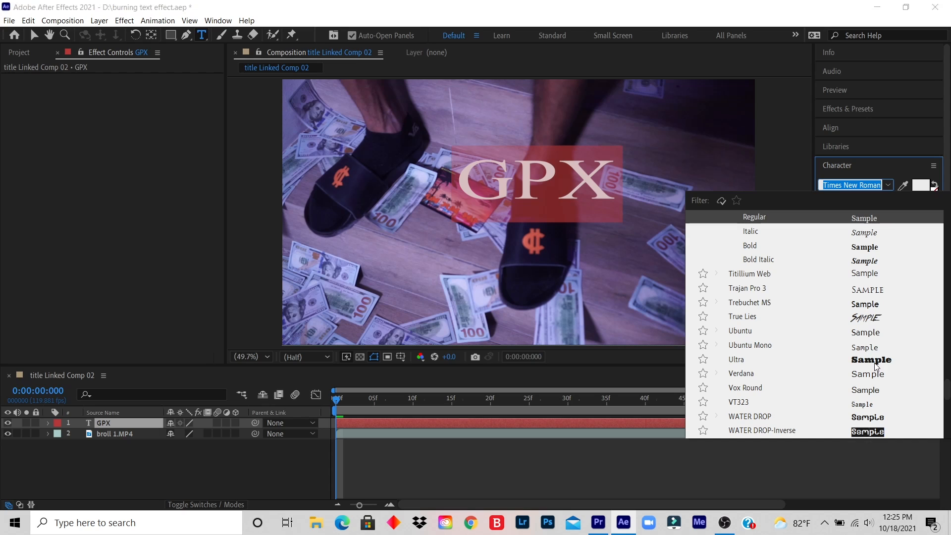
pyautogui.click(736, 359)
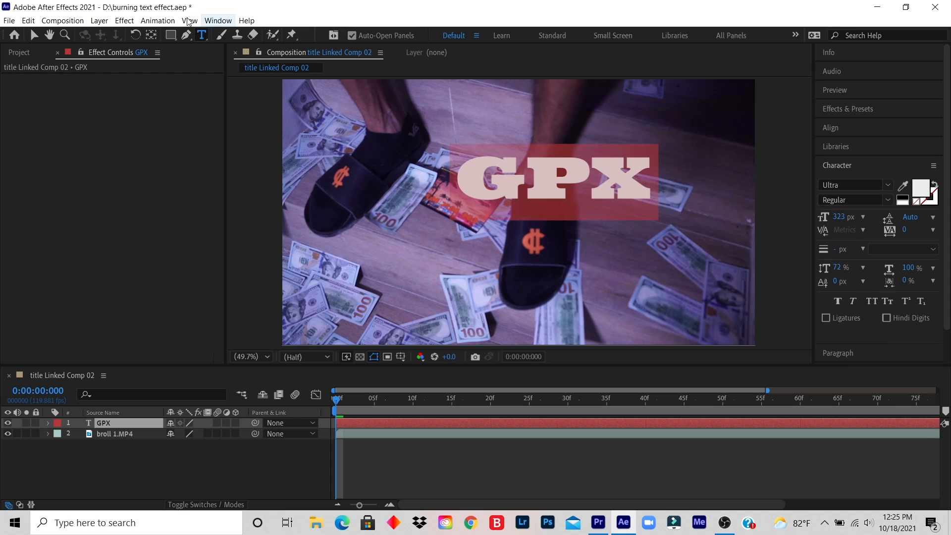
# Create a comp-size 1920×1080 dark gray solid through Layer > New > Solid.
pyautogui.click(99, 19)
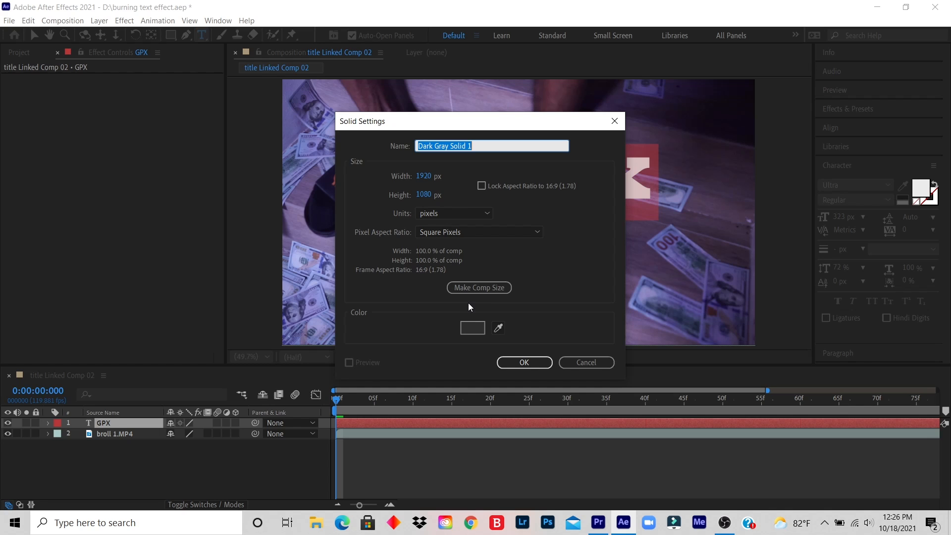
pyautogui.click(524, 362)
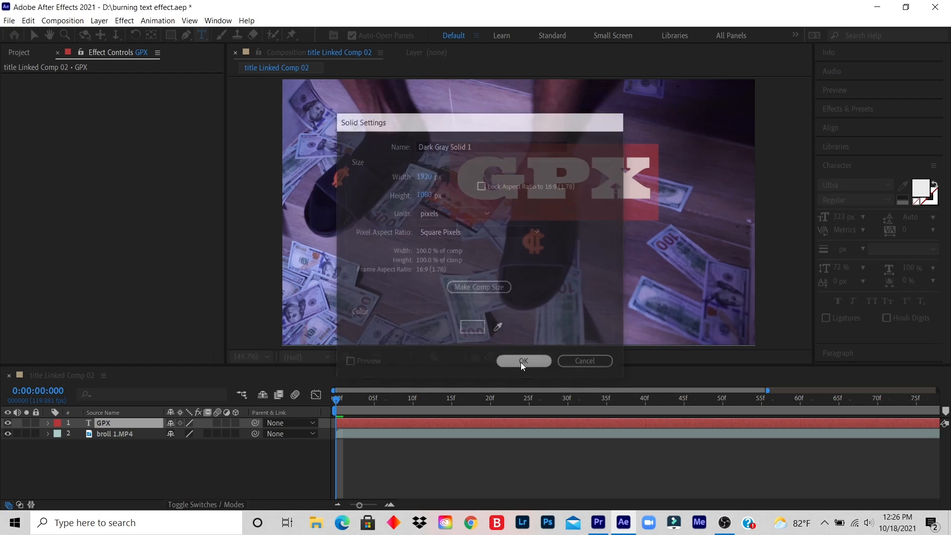
pyautogui.click(523, 361)
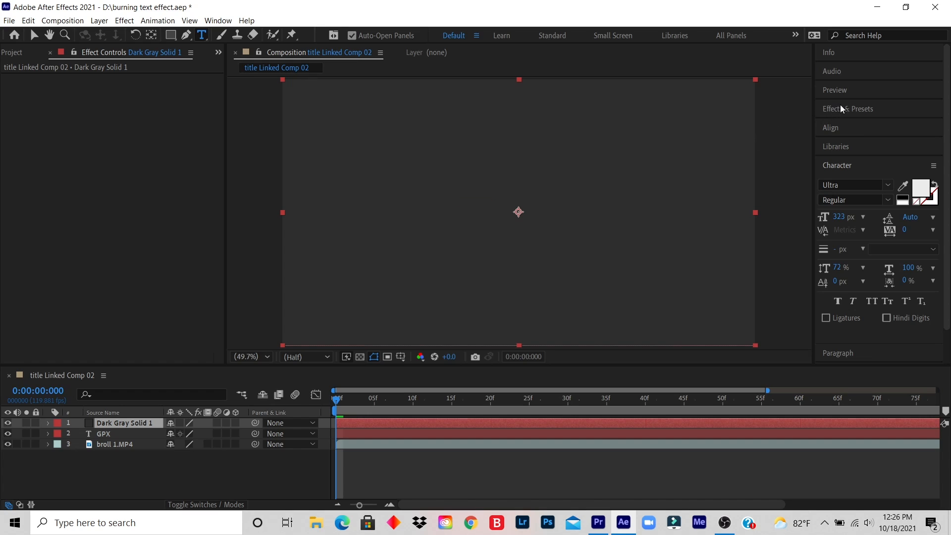
# Search Effects & Presets for 'saber' and apply Video Copilot Saber to Dark Gray Solid 1.
pyautogui.click(849, 108)
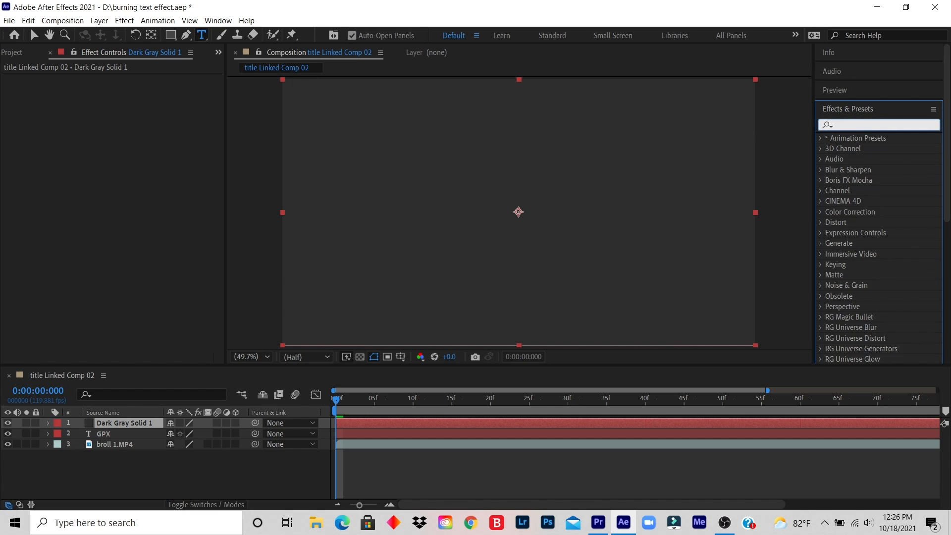
pyautogui.write('saber')
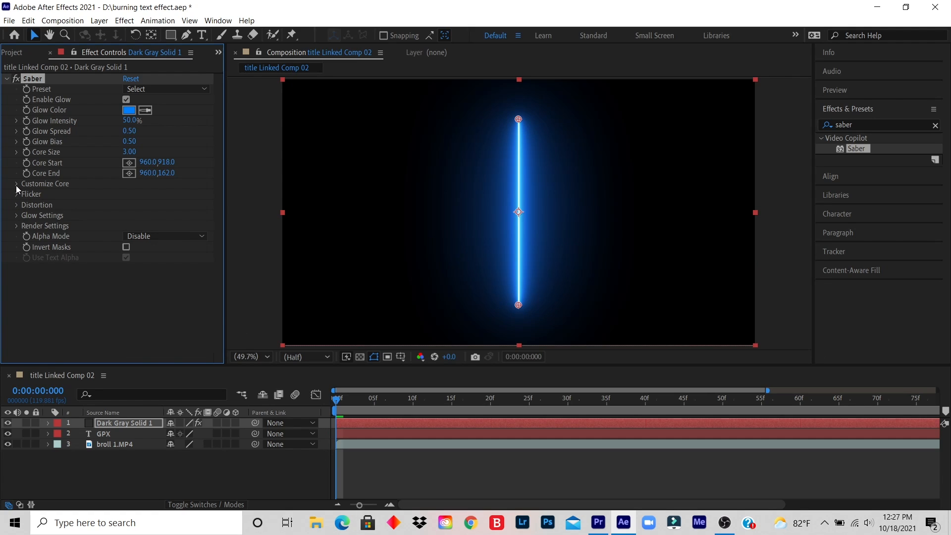
# Set Saber's Core Type to Text Layer using the 2. GPX layer.
pyautogui.click(16, 184)
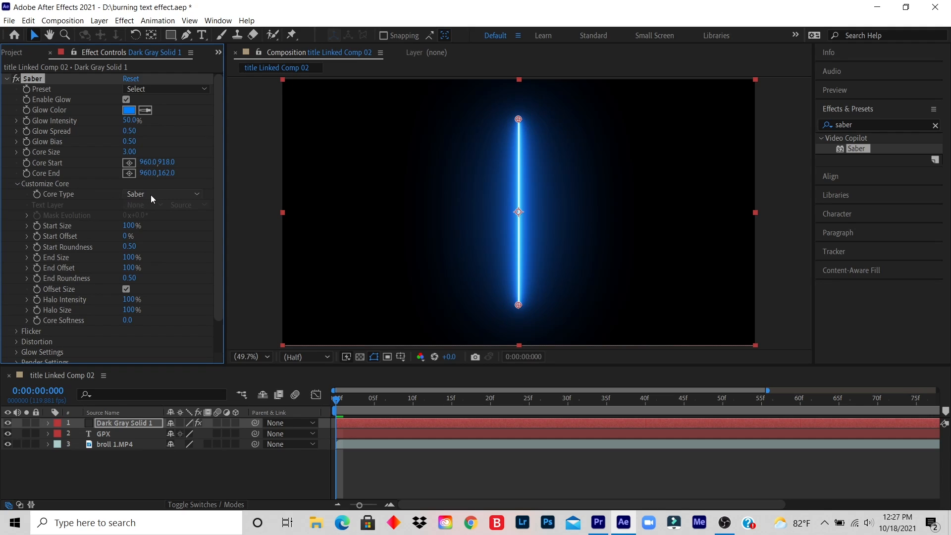
pyautogui.click(164, 194)
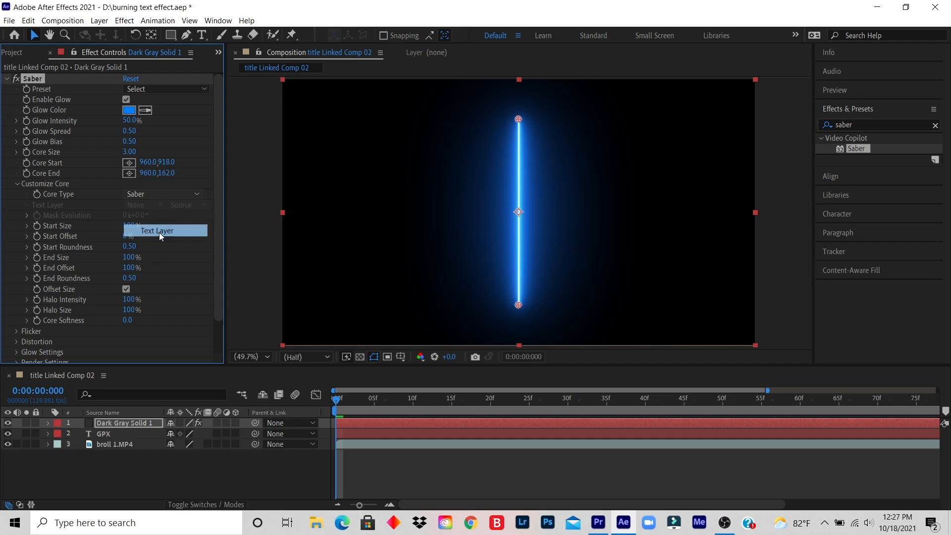
pyautogui.click(157, 230)
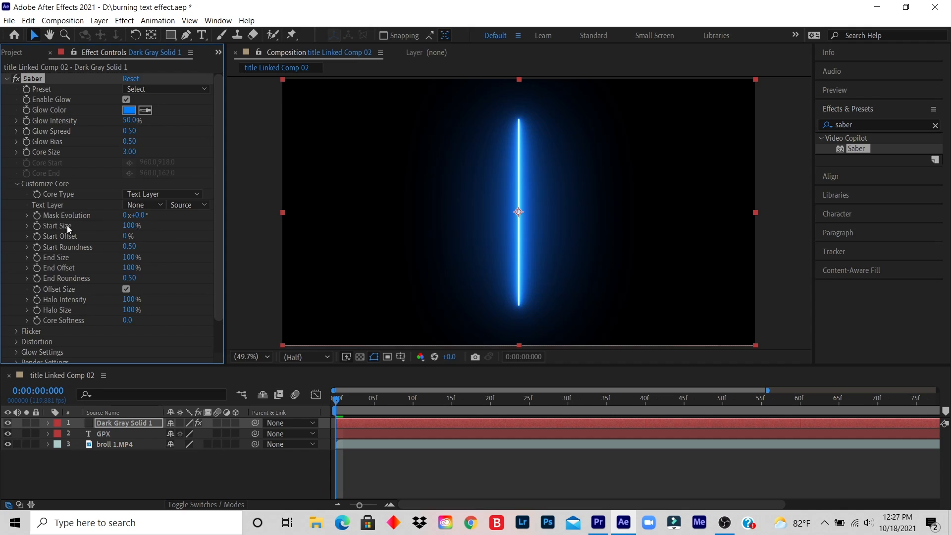
pyautogui.moveTo(60, 213)
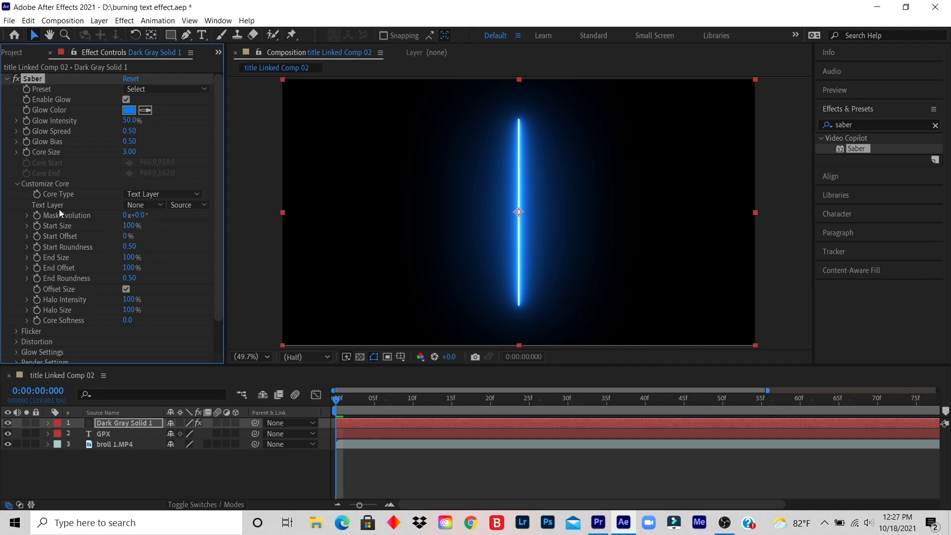
pyautogui.click(144, 205)
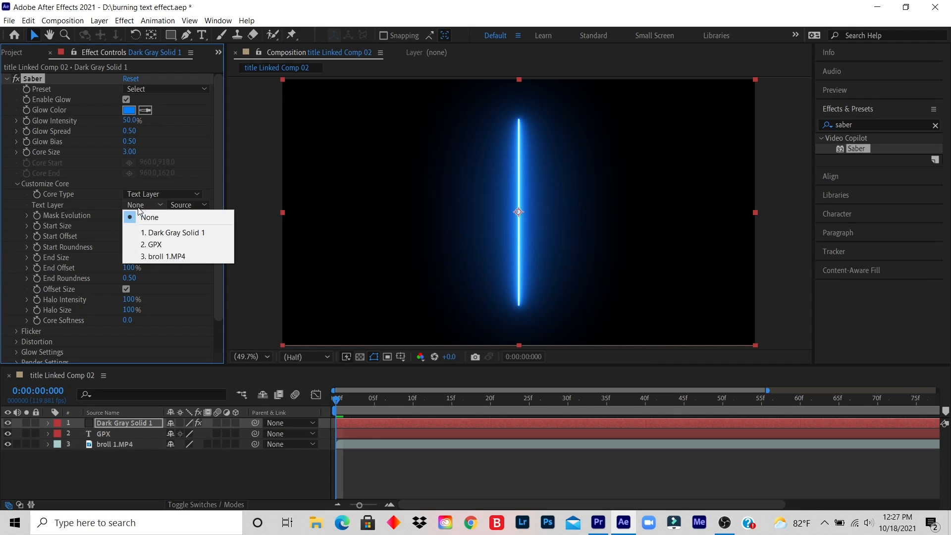
pyautogui.moveTo(157, 245)
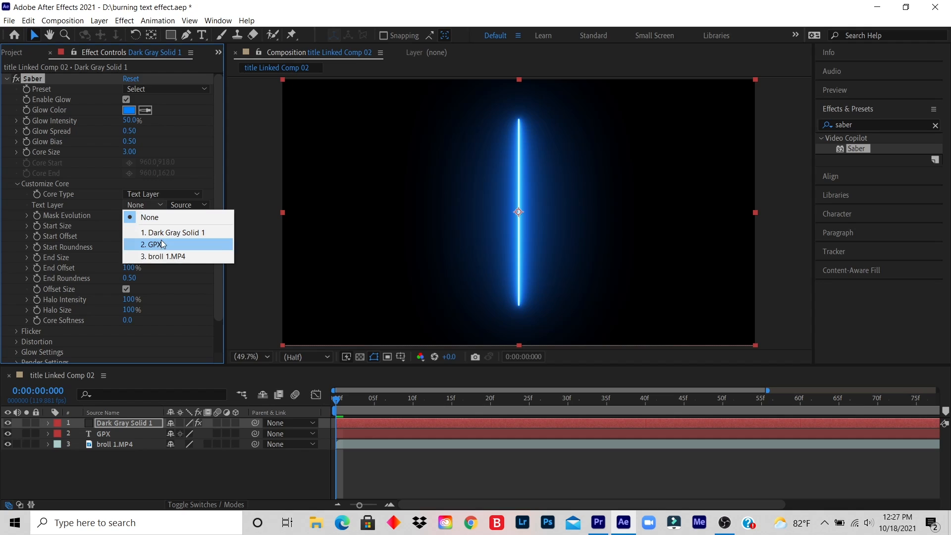
pyautogui.moveTo(155, 251)
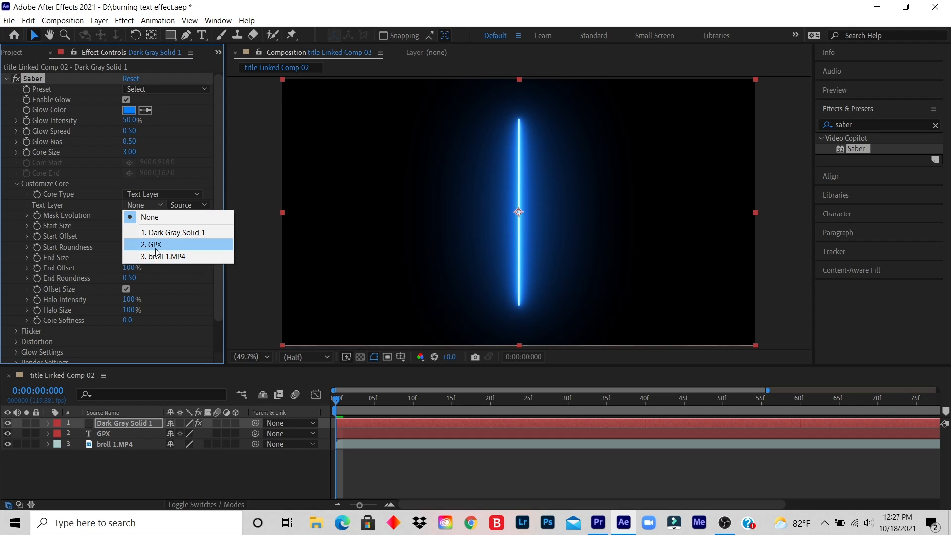
pyautogui.click(150, 244)
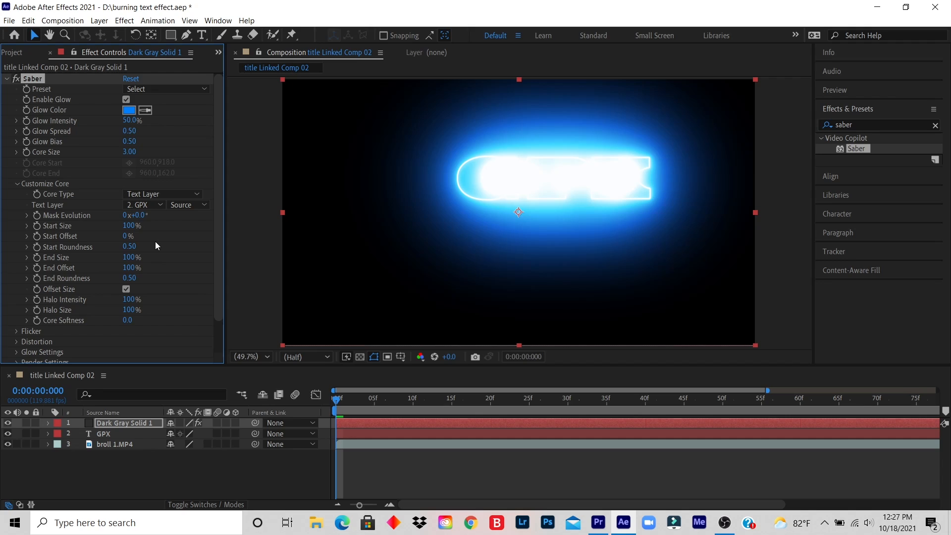
pyautogui.moveTo(52, 209)
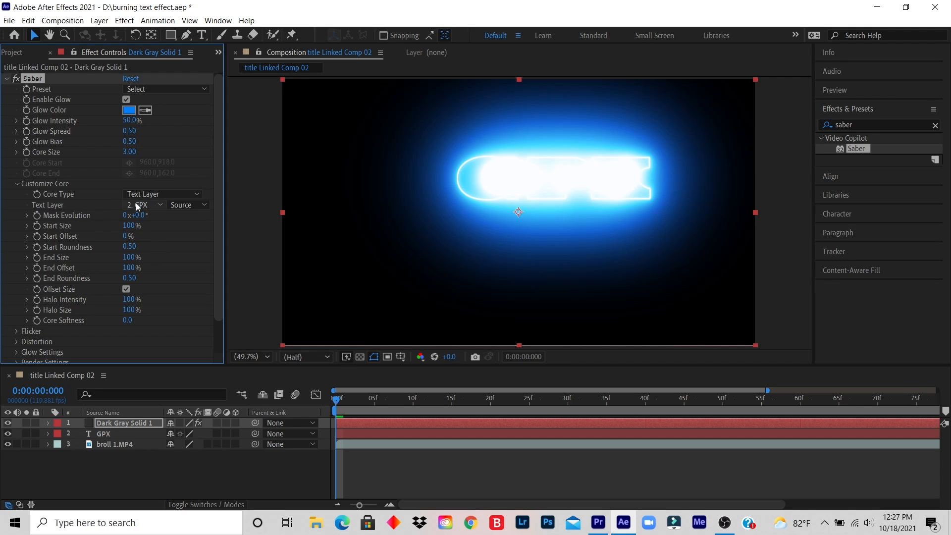
pyautogui.moveTo(507, 219)
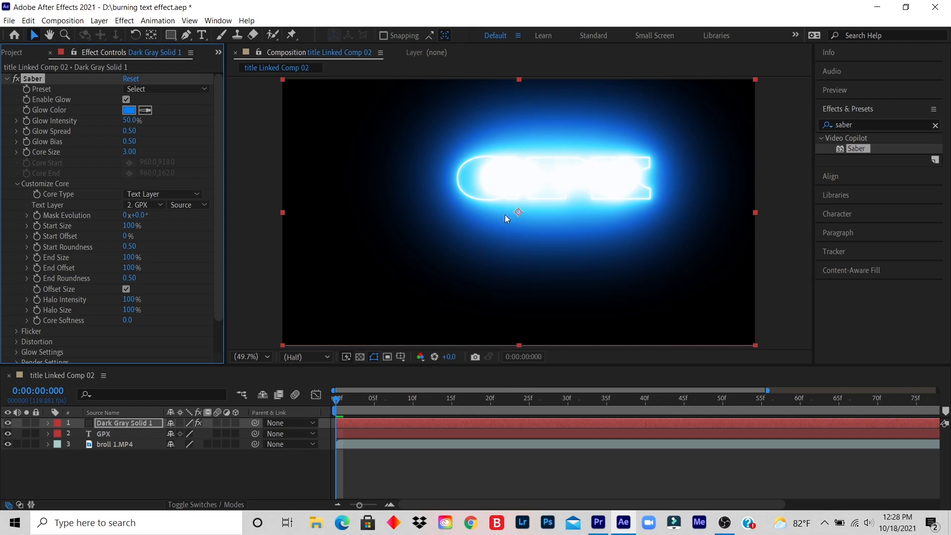
pyautogui.moveTo(532, 224)
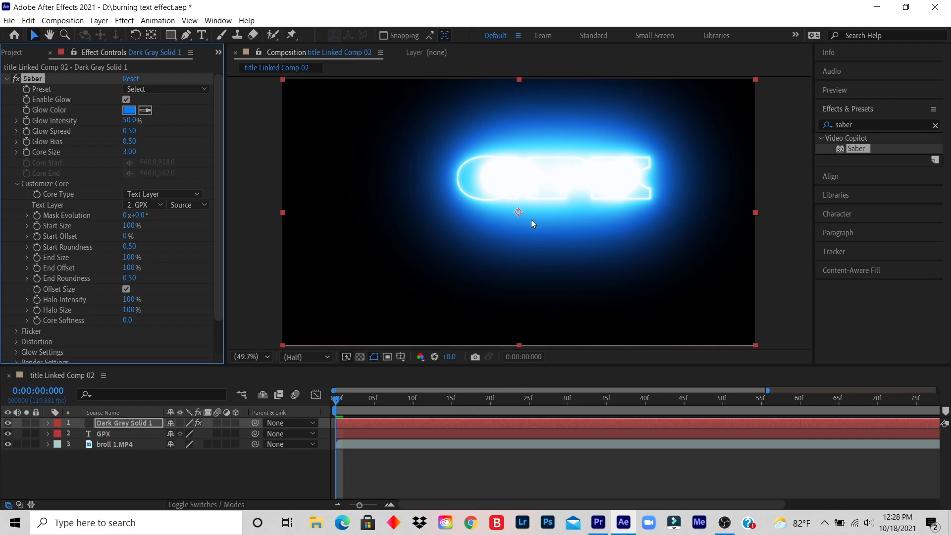
pyautogui.moveTo(663, 208)
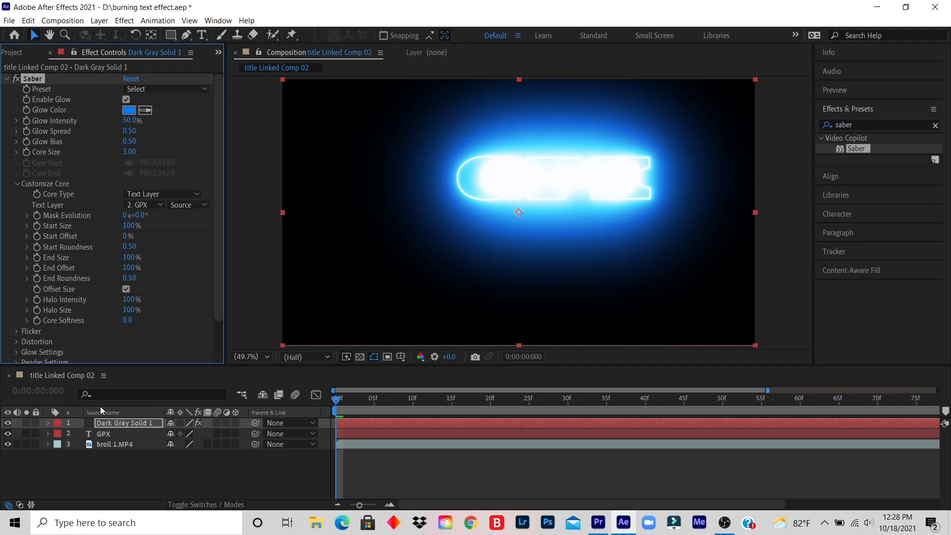
pyautogui.moveTo(49, 344)
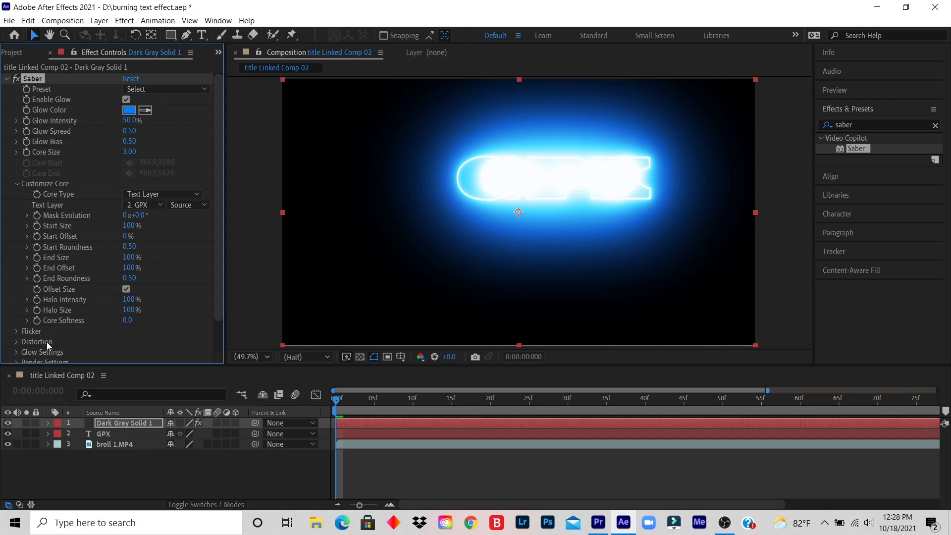
pyautogui.moveTo(187, 223)
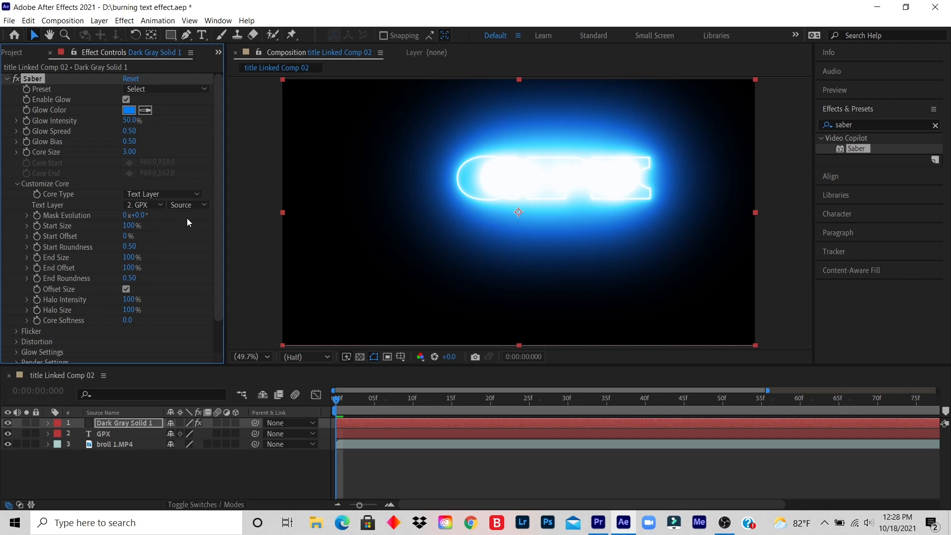
# Change Saber's Composite Settings from Black to Transparent.
pyautogui.scroll(-3)
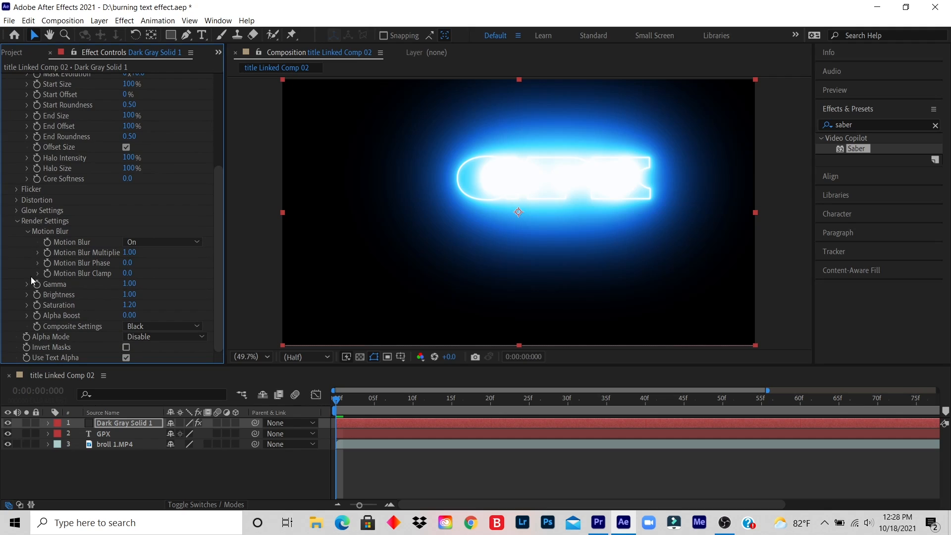
pyautogui.moveTo(38, 336)
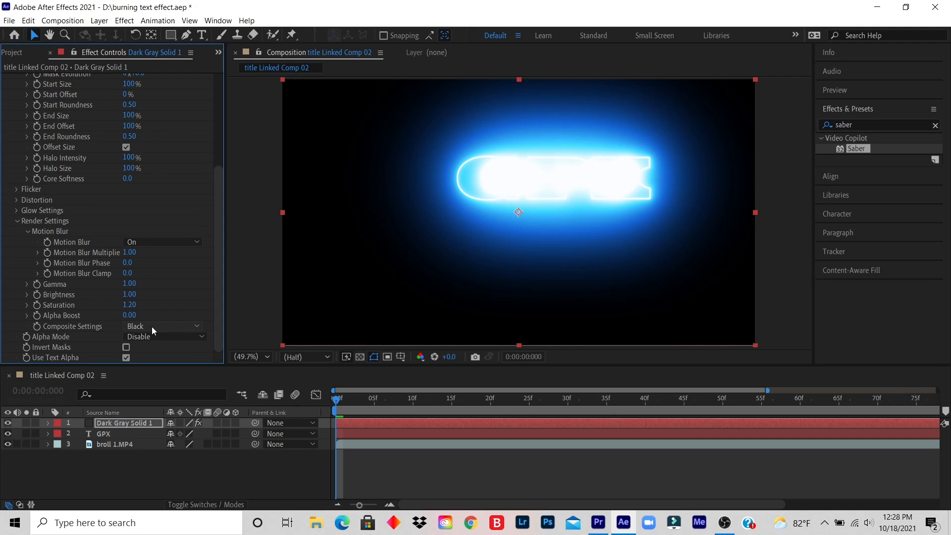
pyautogui.click(164, 326)
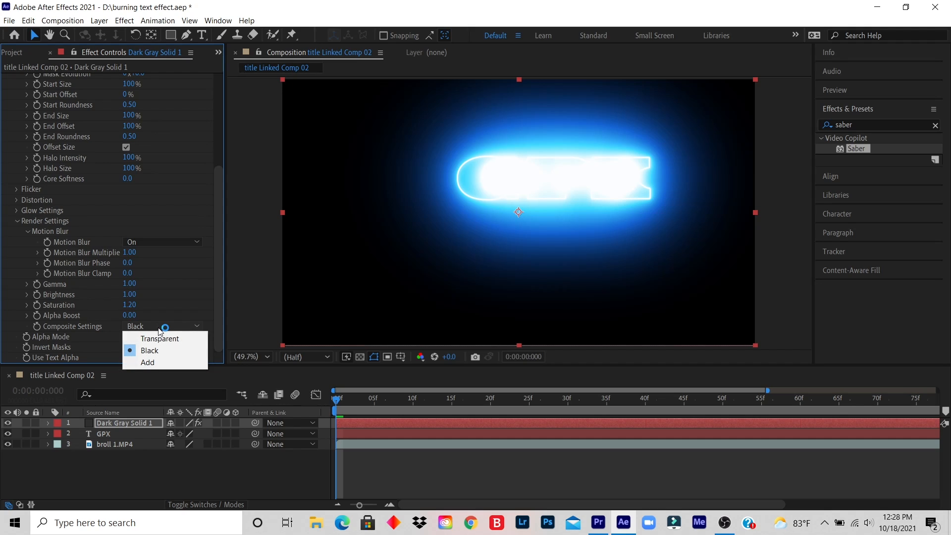
pyautogui.moveTo(160, 339)
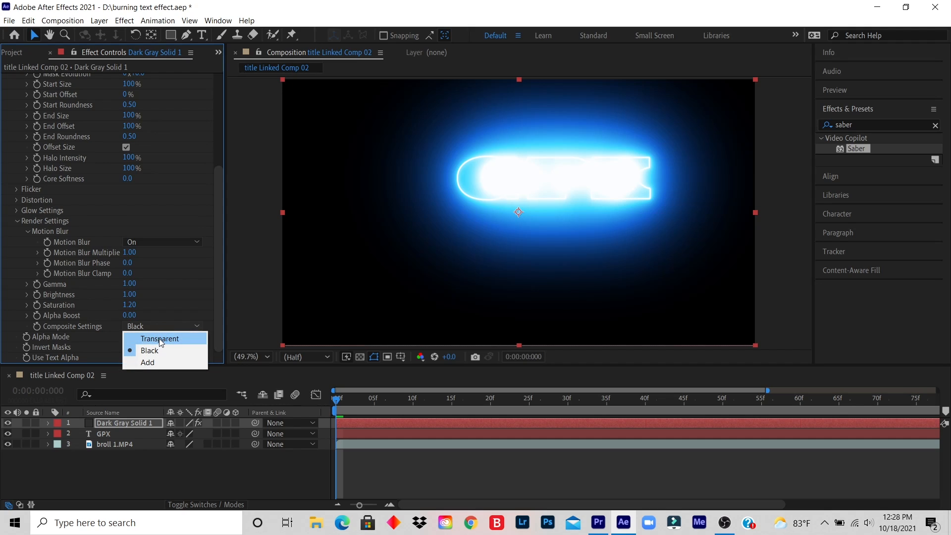
pyautogui.click(160, 339)
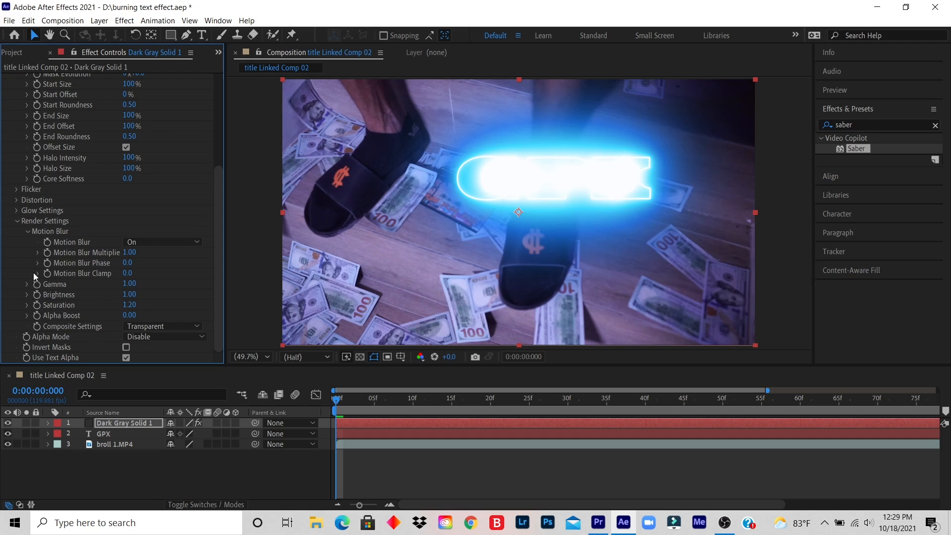
pyautogui.moveTo(84, 226)
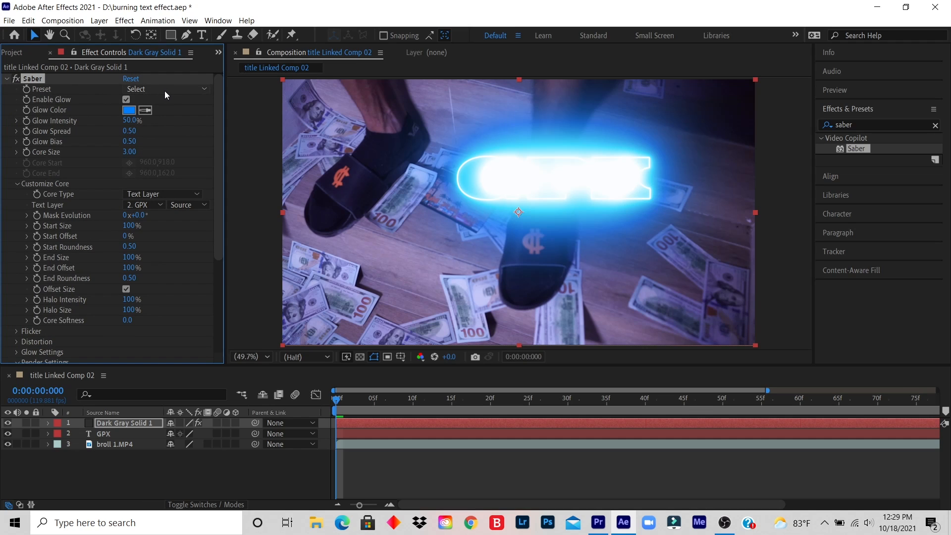
# Pick Burning from the Saber Preset list and bring Glow Intensity down to 35%.
pyautogui.click(164, 89)
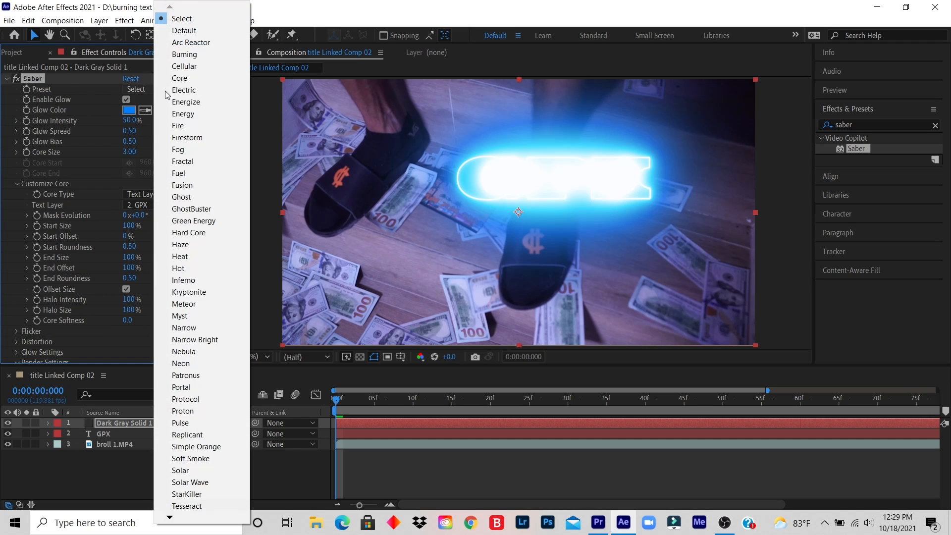
pyautogui.moveTo(184, 90)
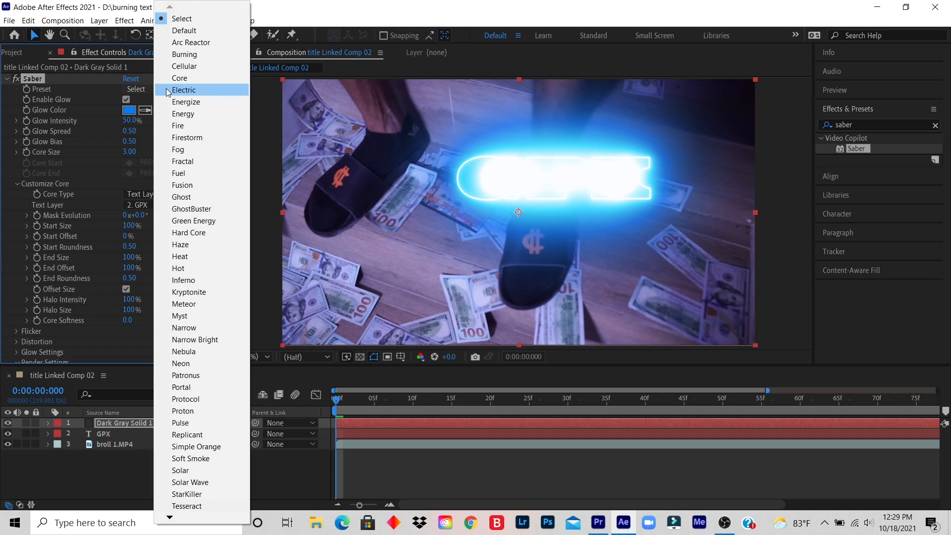
pyautogui.moveTo(191, 43)
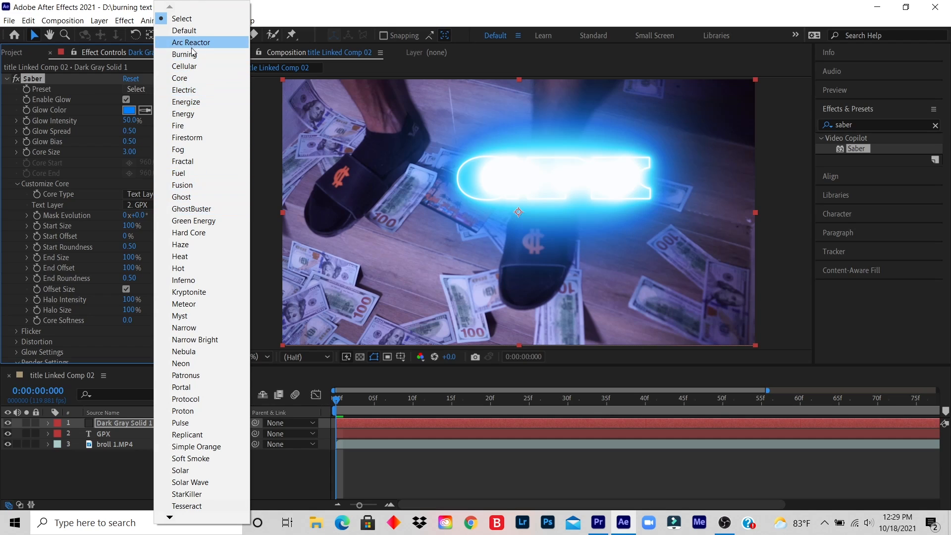
pyautogui.click(182, 54)
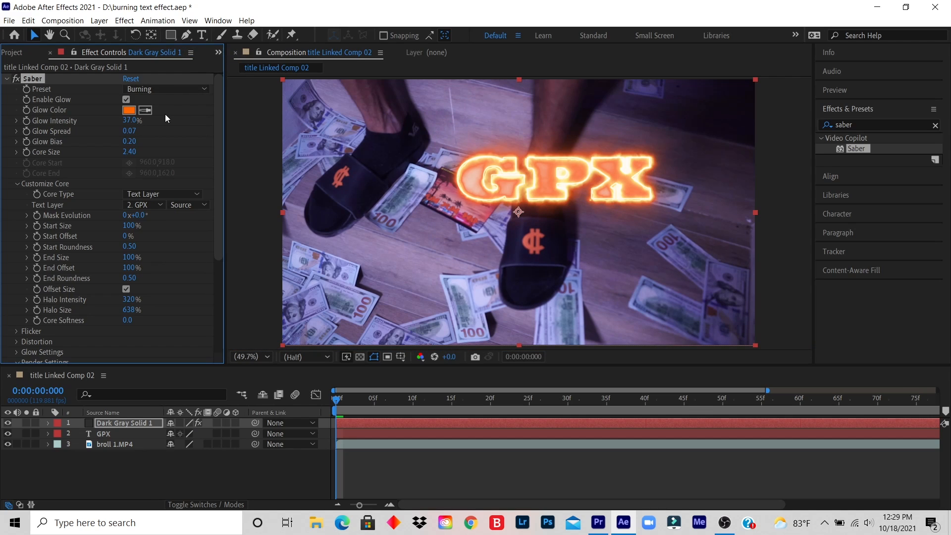
pyautogui.moveTo(125, 133)
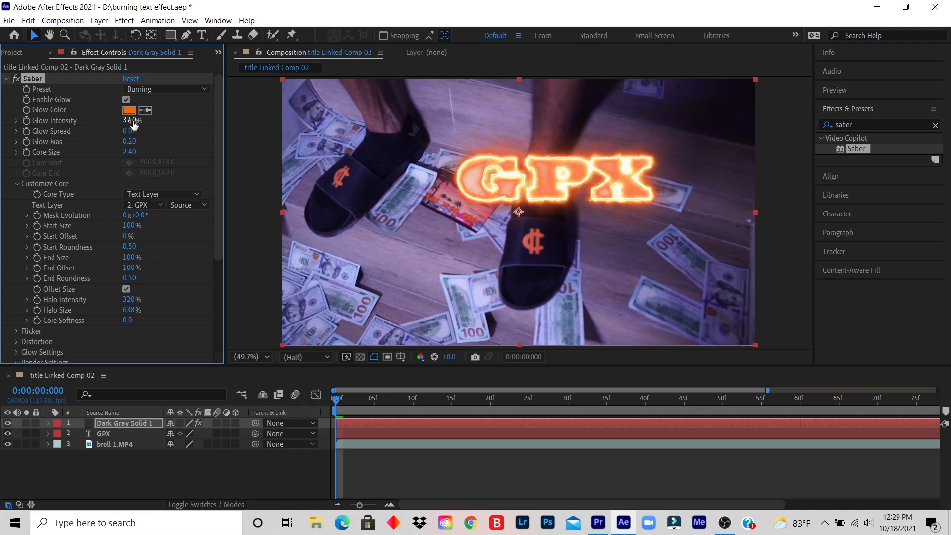
pyautogui.moveTo(130, 120); pyautogui.dragTo(140, 120)
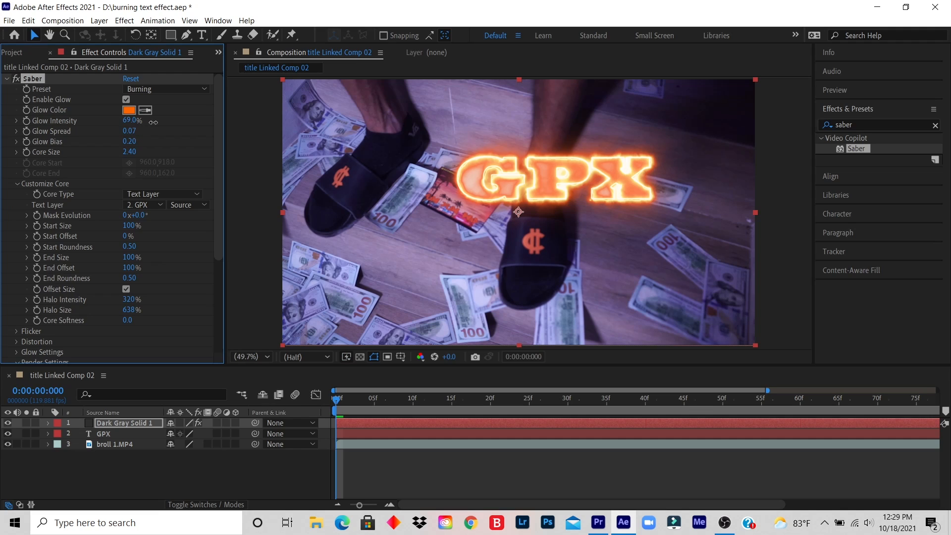
pyautogui.moveTo(133, 120); pyautogui.dragTo(146, 120)
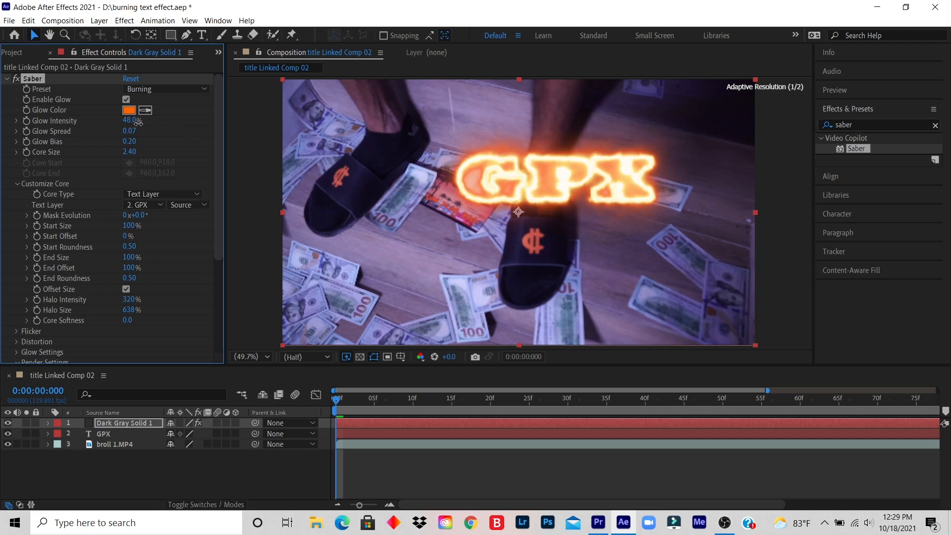
pyautogui.moveTo(131, 120); pyautogui.dragTo(124, 120)
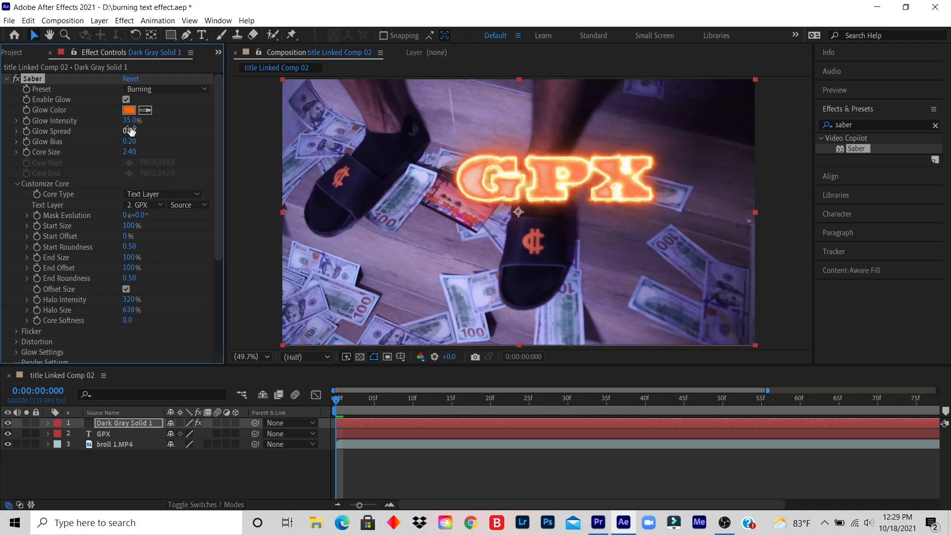
pyautogui.moveTo(129, 130); pyautogui.dragTo(131, 131)
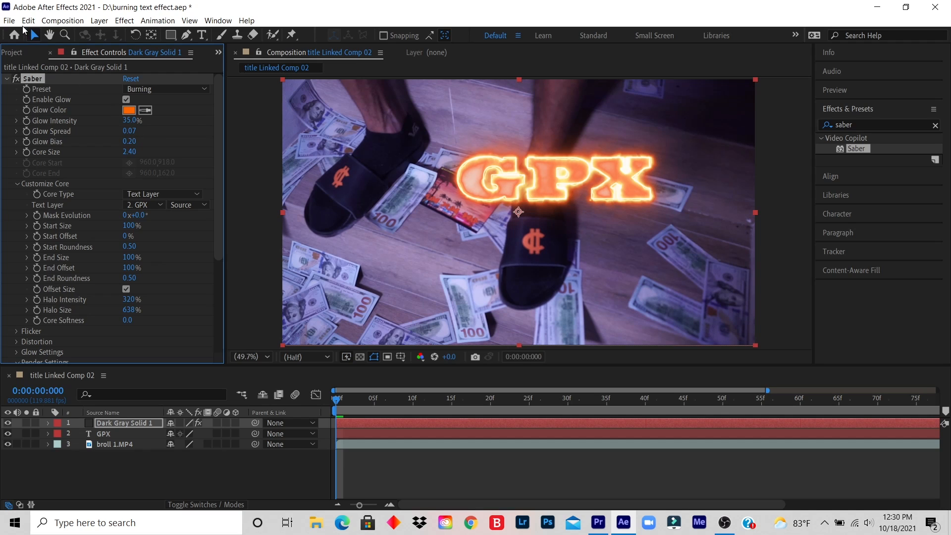
# Save the burning GPX title project with File > Save.
pyautogui.click(9, 20)
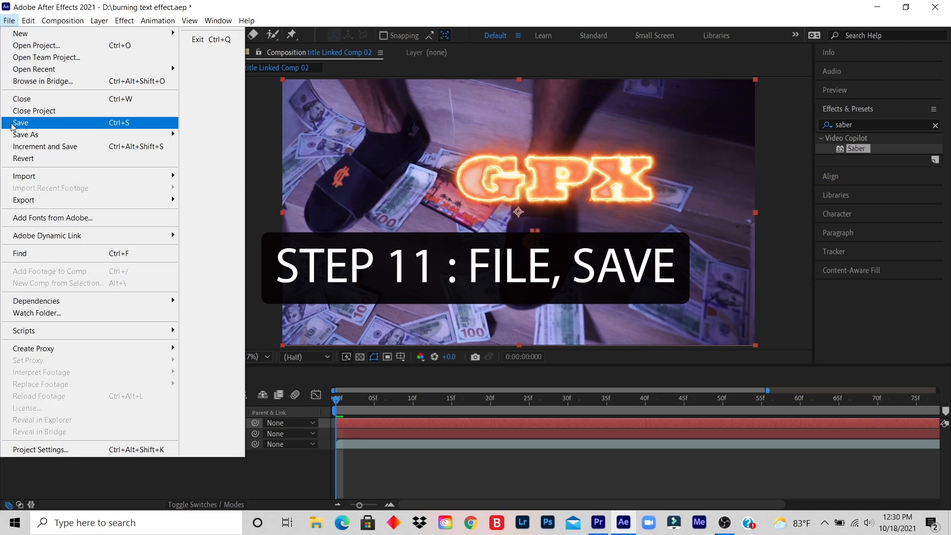
pyautogui.click(21, 122)
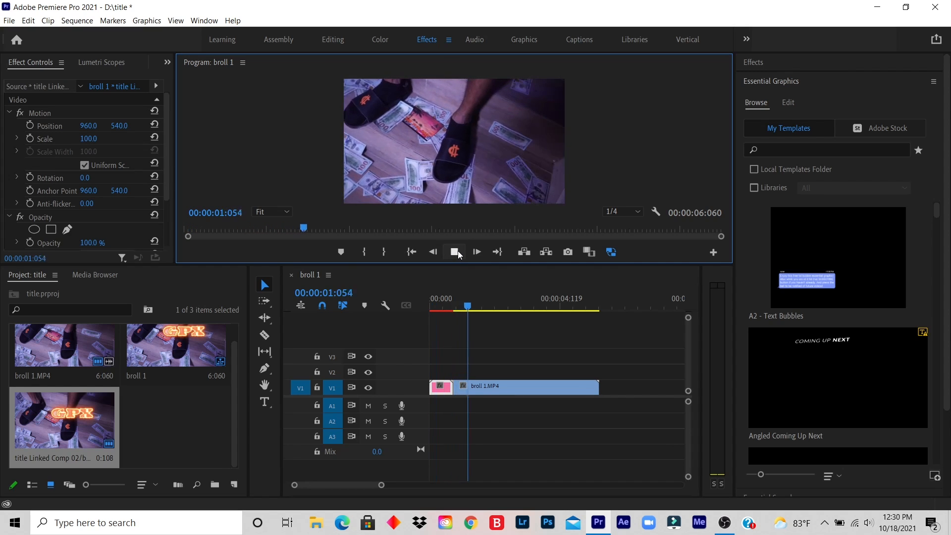
# Stop and replay the sequence to watch the orange glowing GPX title over the b-roll.
pyautogui.click(500, 309)
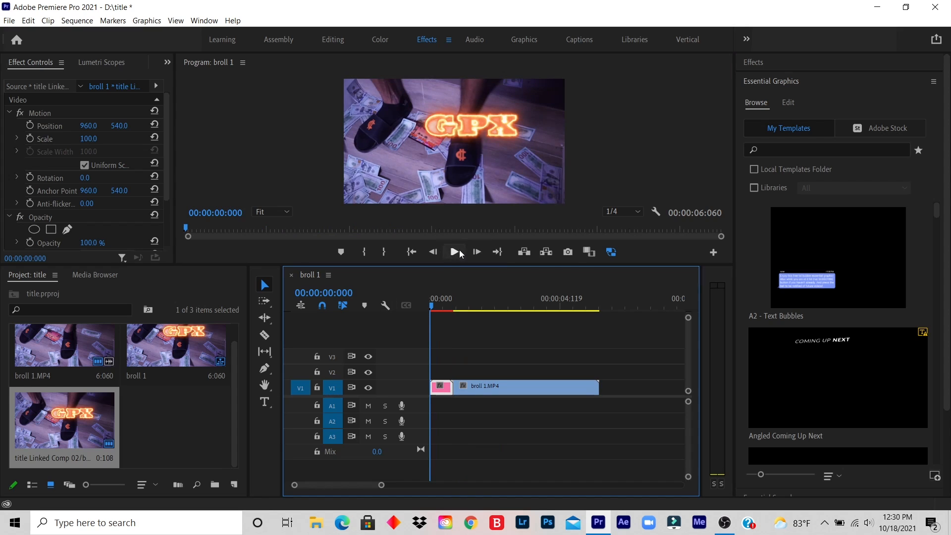
pyautogui.click(454, 252)
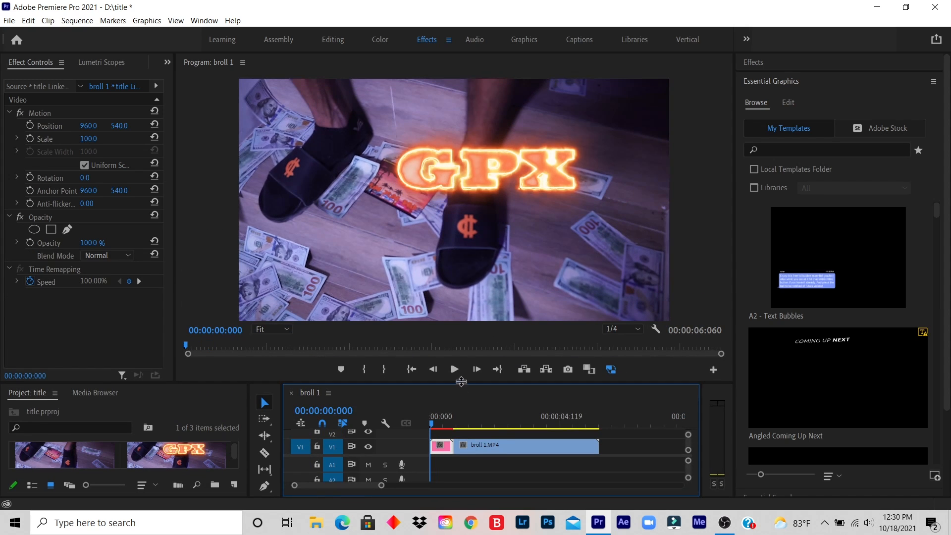
pyautogui.click(454, 370)
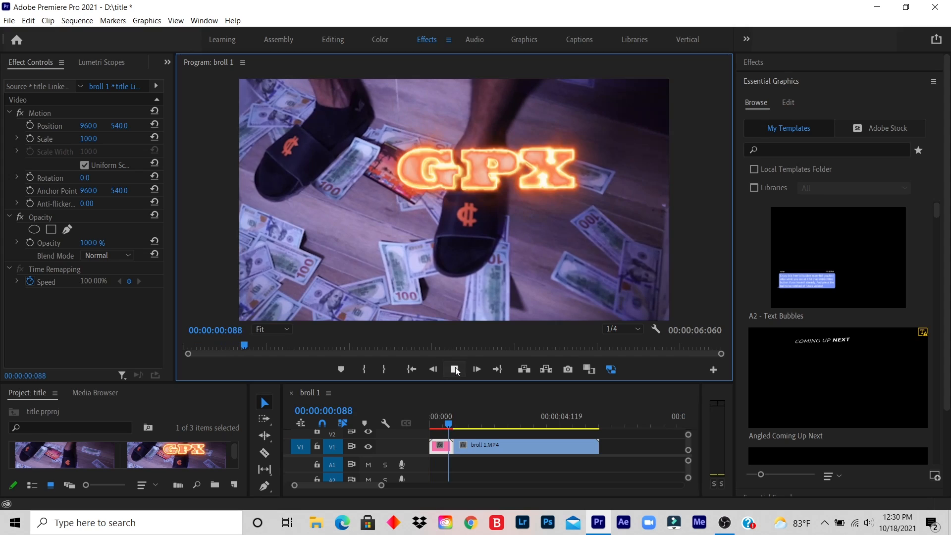